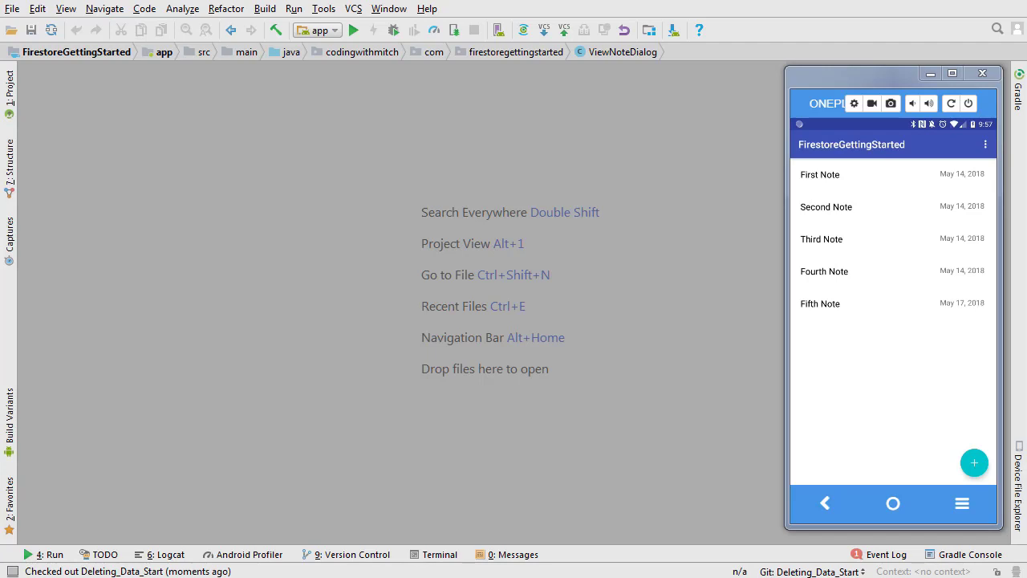
Open Fifth Note in the emulator to show the Edit Note dialog with its delete option.
left_click(820, 303)
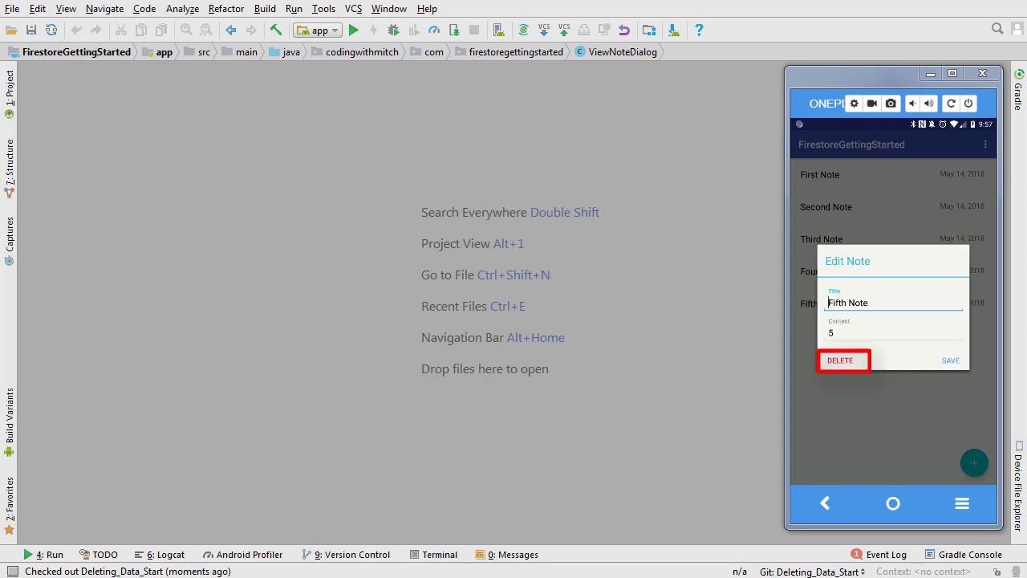
left_click(841, 359)
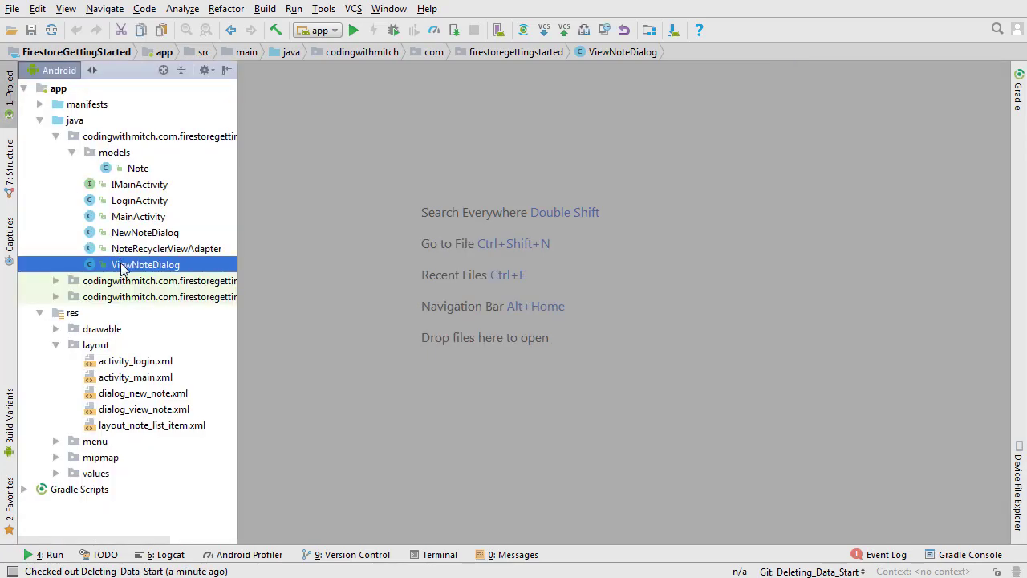
In ViewNoteDialog's R.id.delete case, call mIMainActivity.deleteNote(mNote) then getDialog().dismiss().
double_click(145, 263)
type("void deleteNote(Note note);")
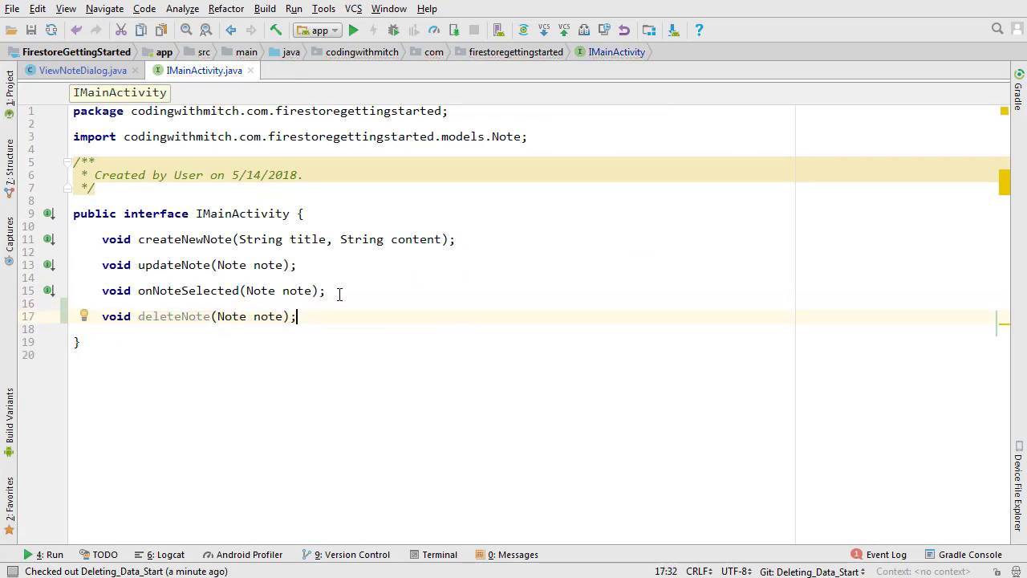
left_click(80, 71)
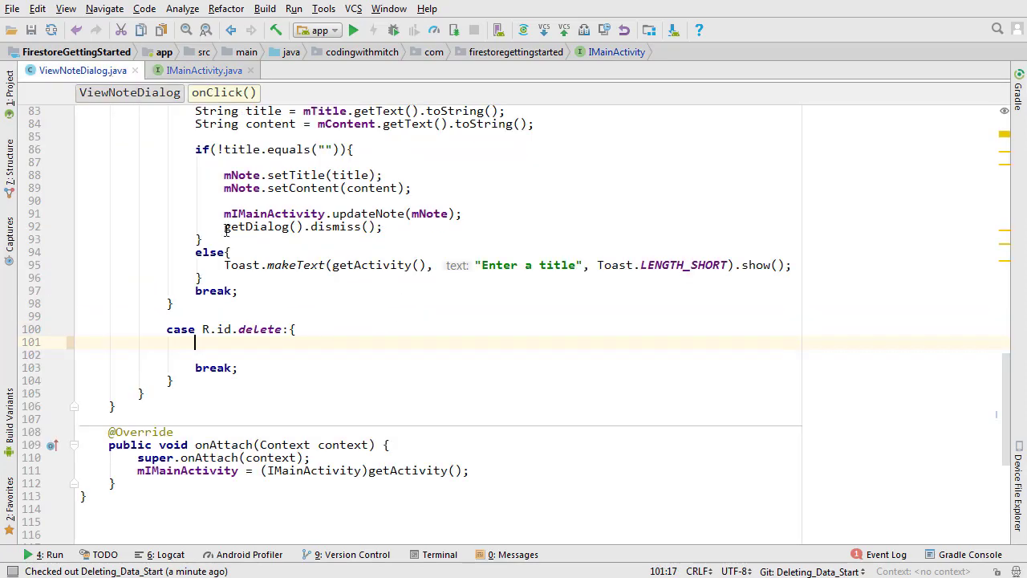
type("mIMainActivity.deleteNote(mNote);")
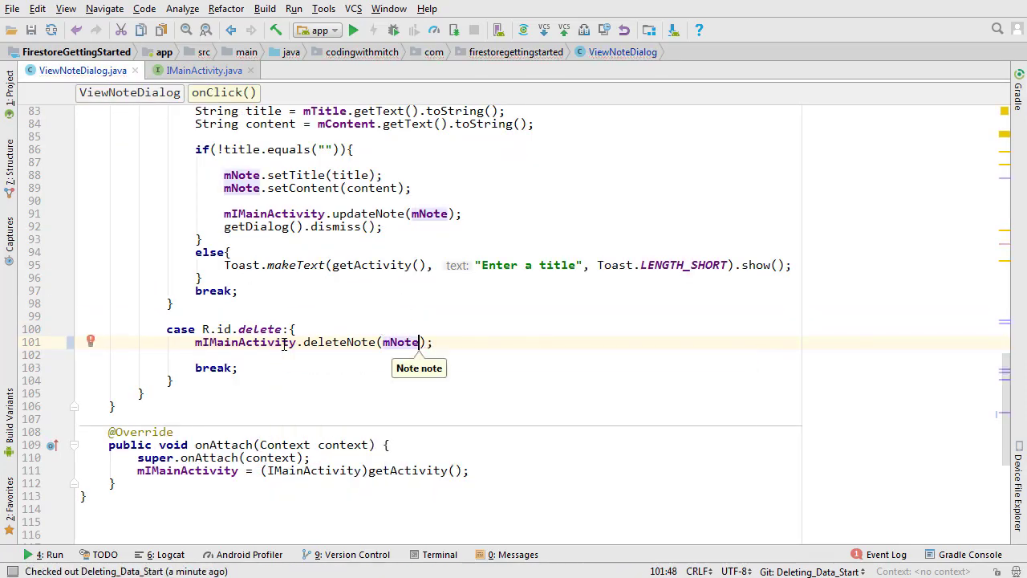
type("getDialog().dismiss();")
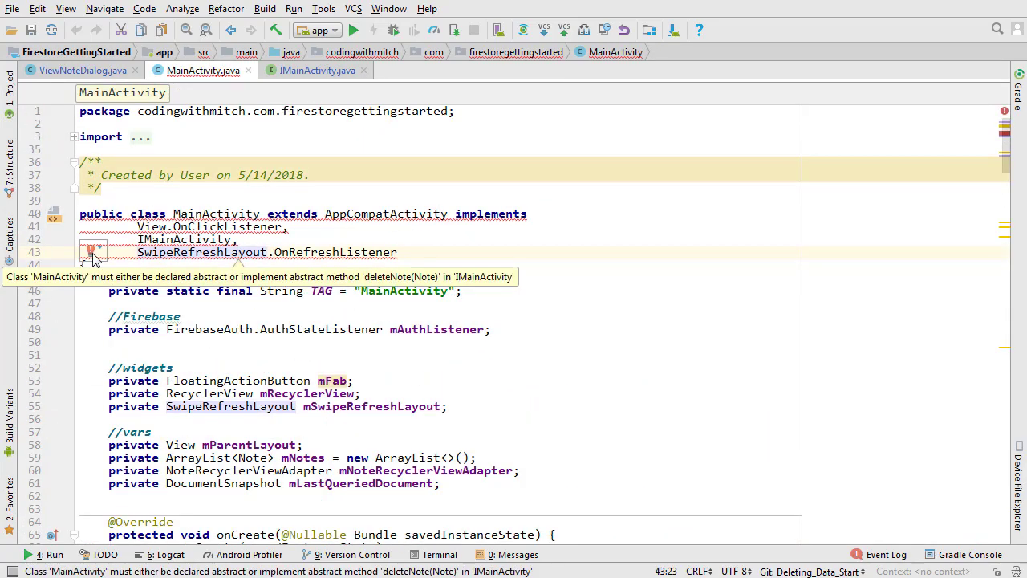
Implement the missing deleteNote(Note note) override in MainActivity via the error bulb.
left_click(93, 251)
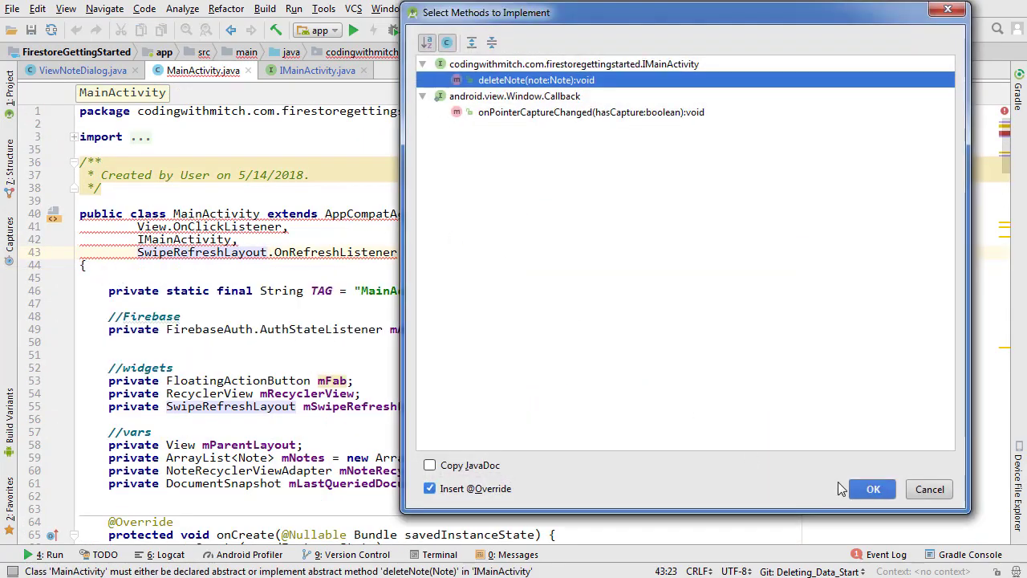
left_click(873, 488)
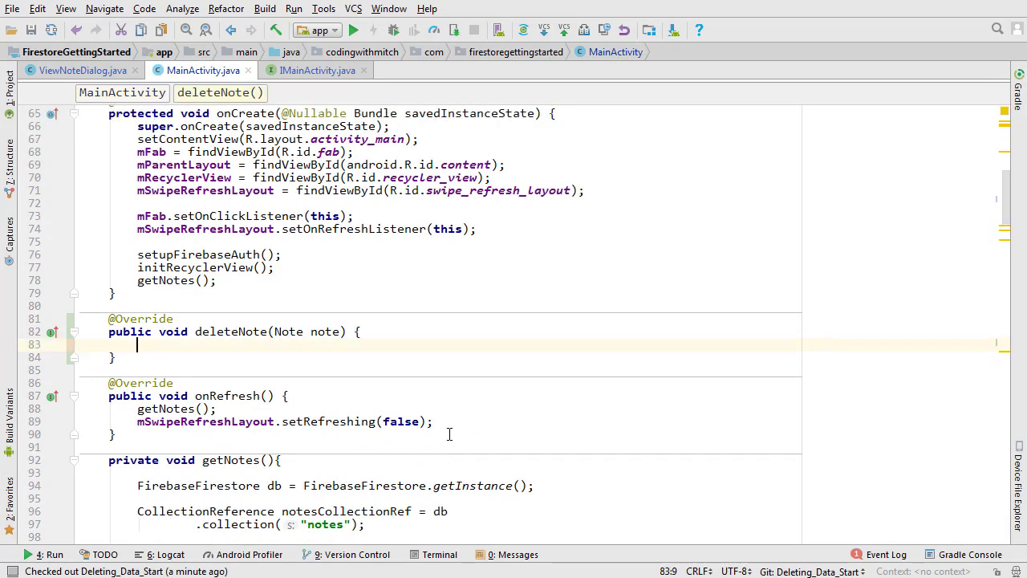
Get the notes/note-id DocumentReference and call delete() with a new OnCompleteListener.
type("FirebaseFirestore db = FirebaseFirestore.getInstance();")
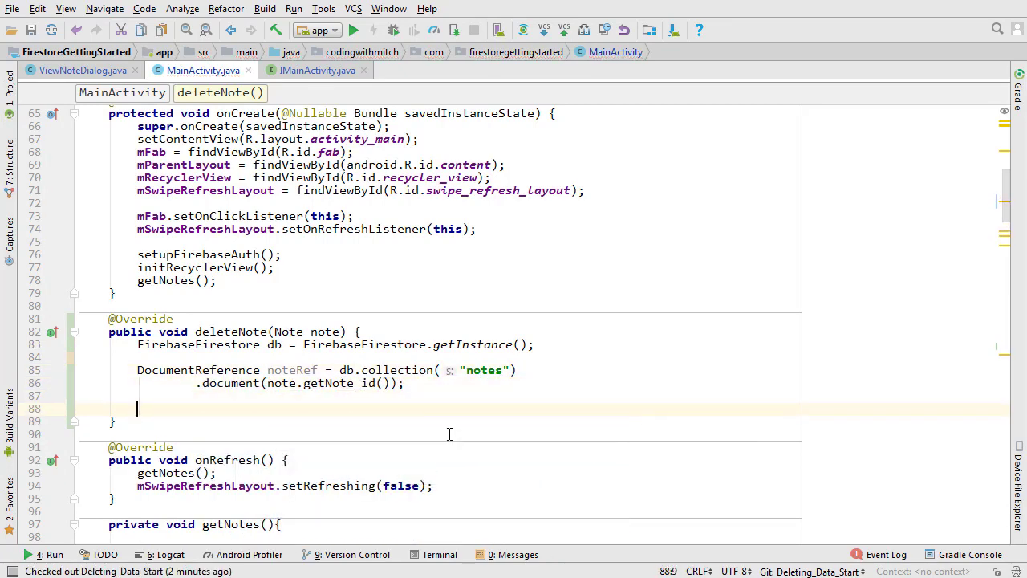
type("noteRef.delete(")
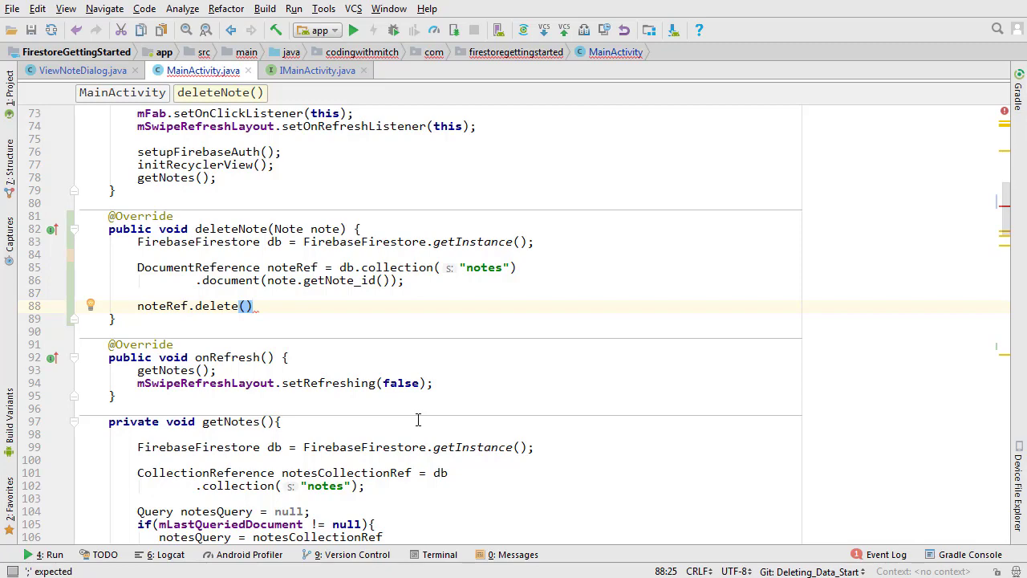
type(".addOnCompleteListener(new ON")
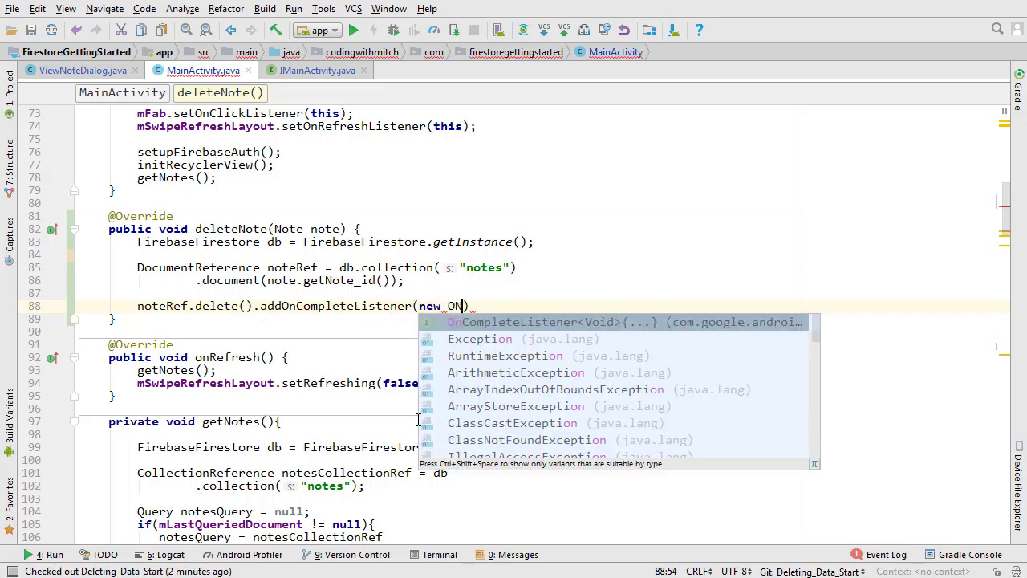
left_click(513, 321)
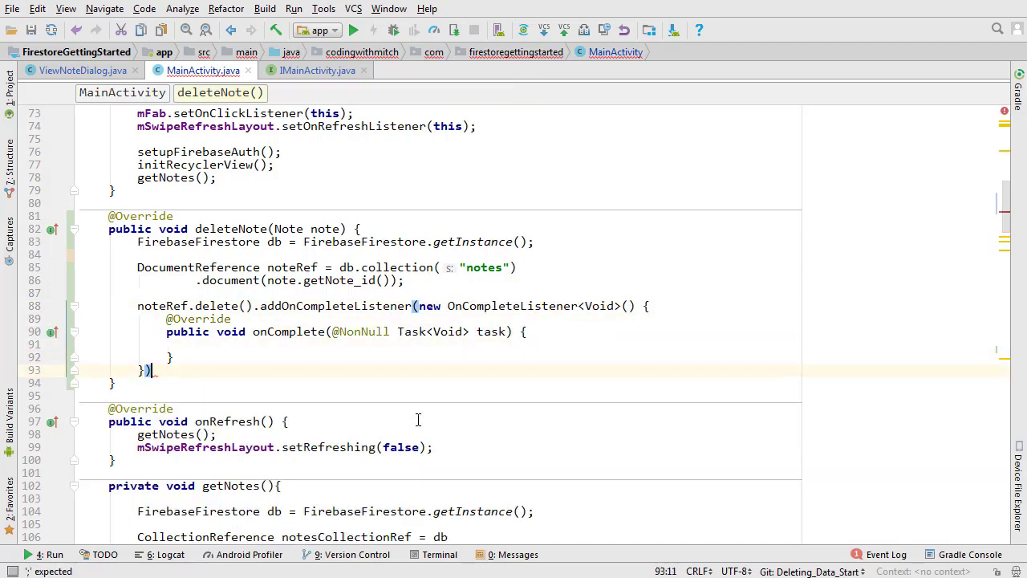
Show a "Deleted Note." snackbar on success and "Failed.Check Log." on failure.
type("if(){")
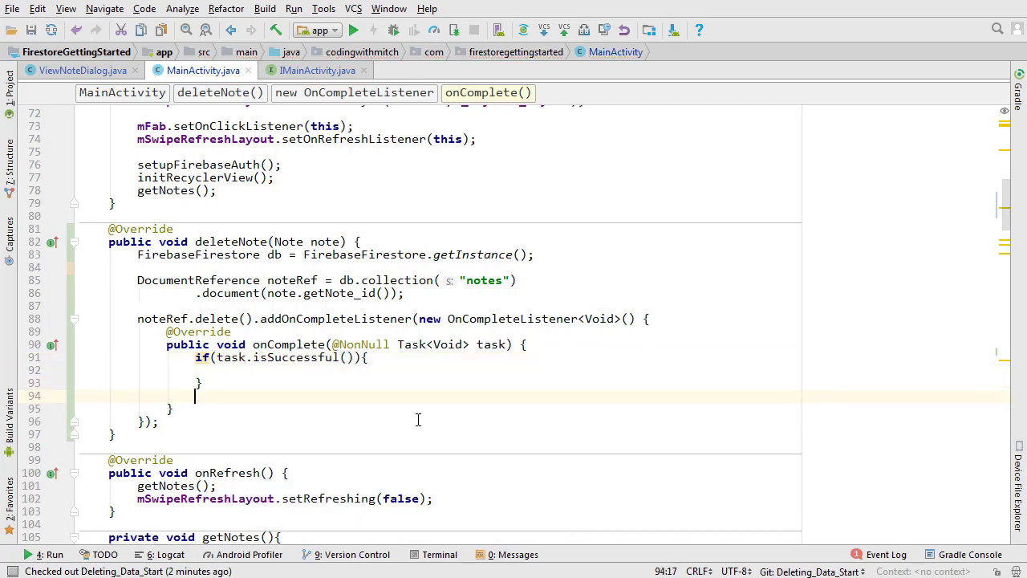
type("else{")
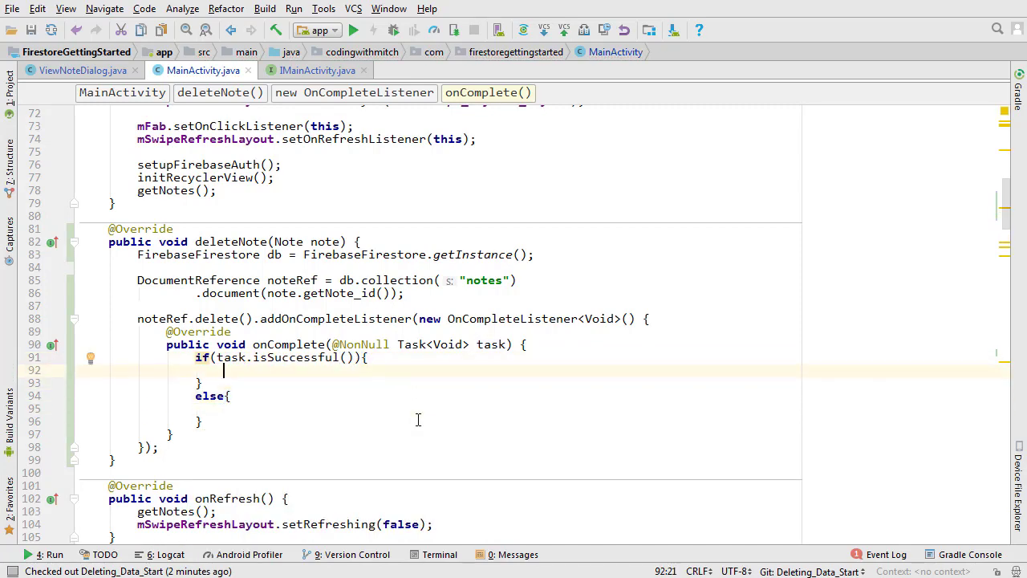
type("makeSnackBarMessage(\"De\");")
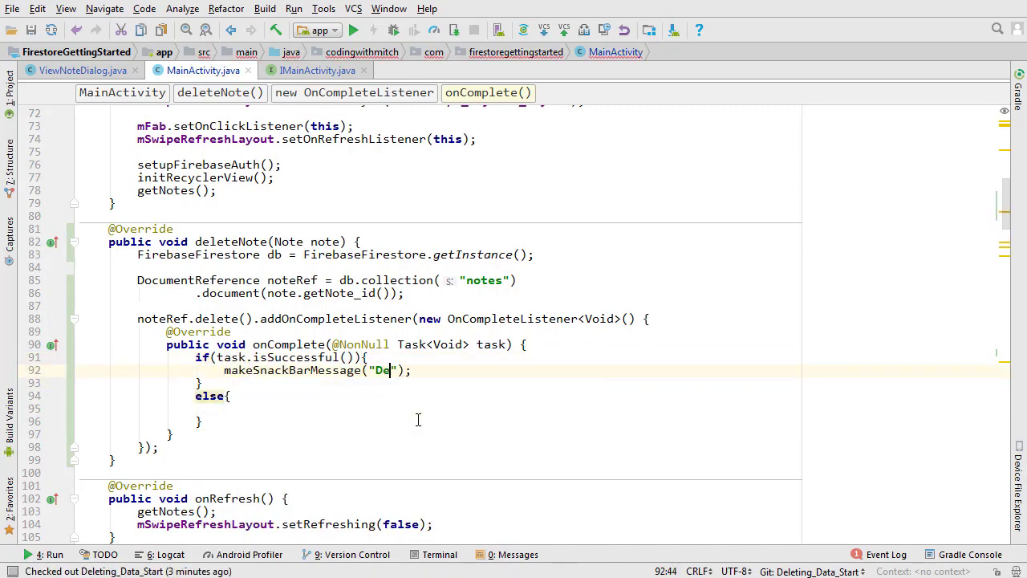
type("leted Note.")
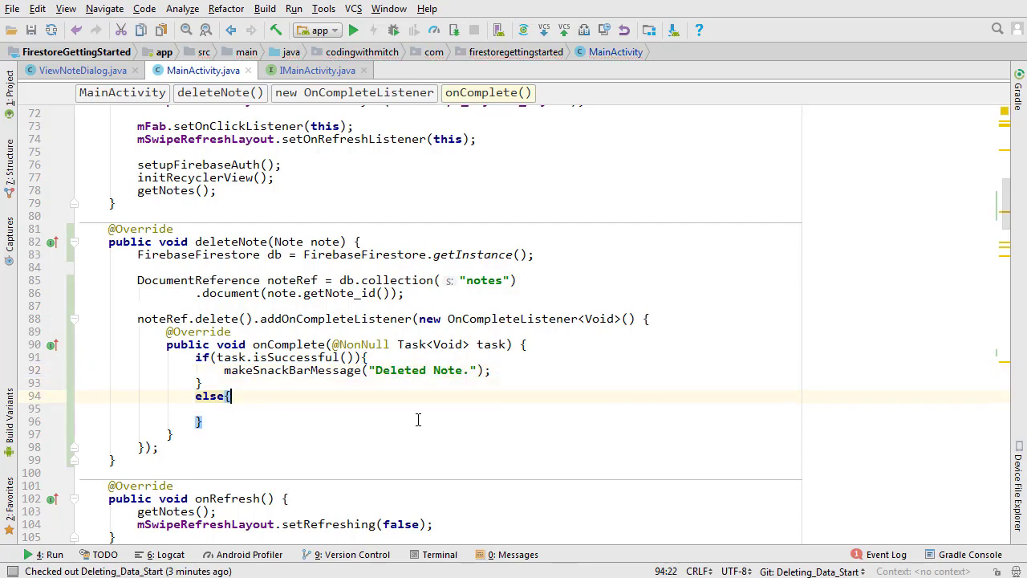
type("makeSnackBarMessage(\"\");")
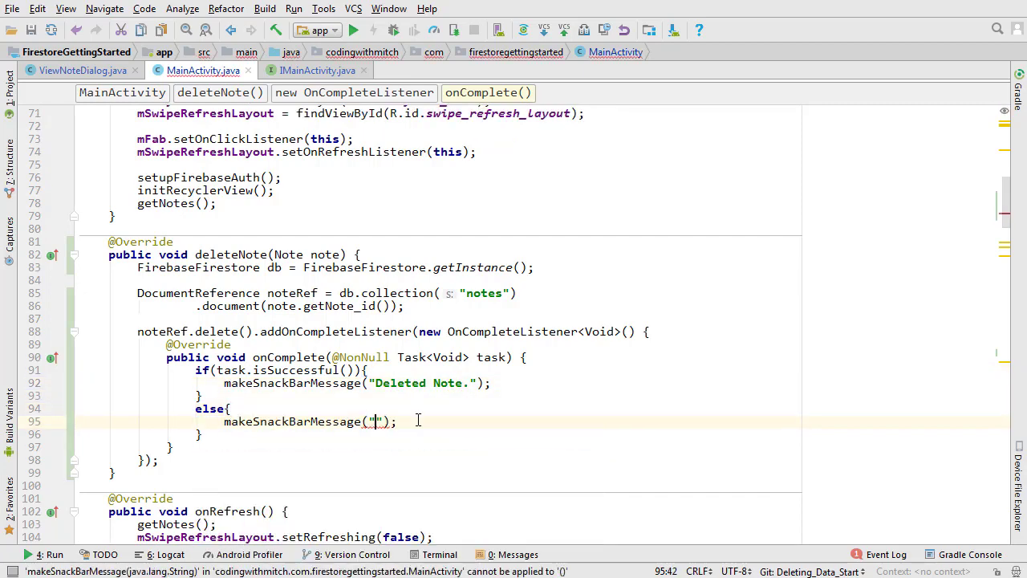
type("Failed.Check")
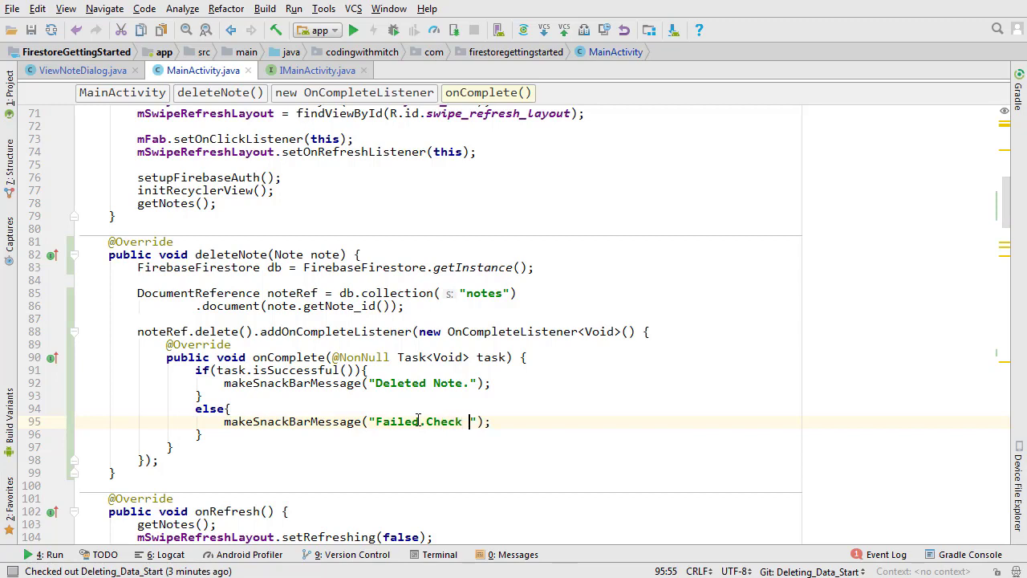
type("Log")
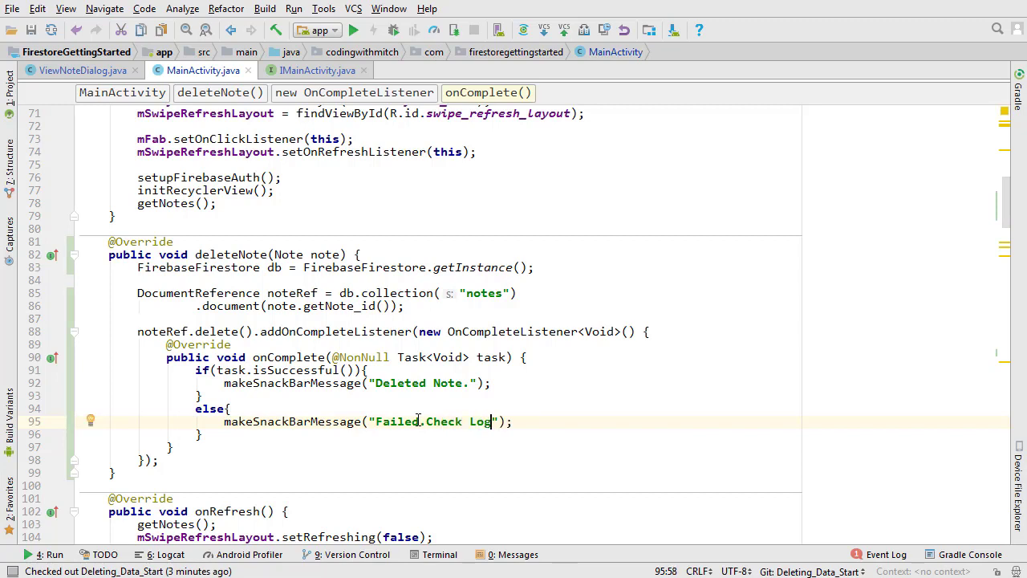
type(".")
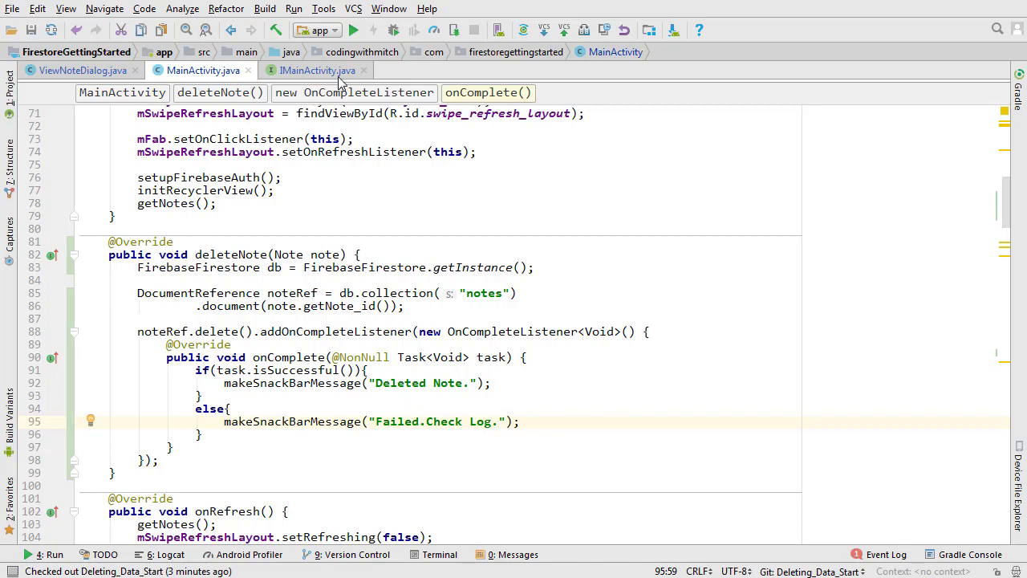
With the Firestore console visible, open Fourth Note in the emulator and delete it.
left_click(353, 28)
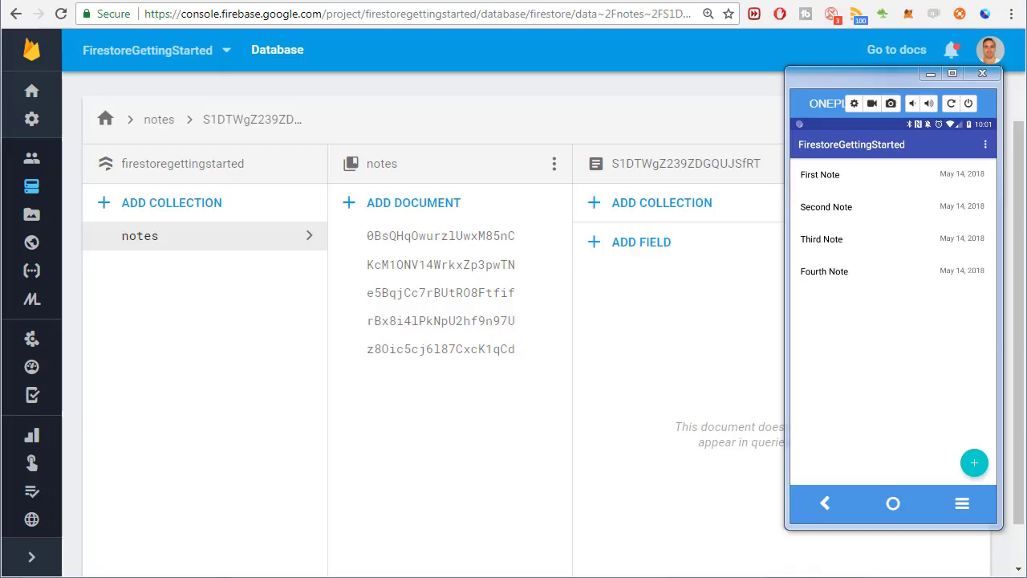
left_click(825, 269)
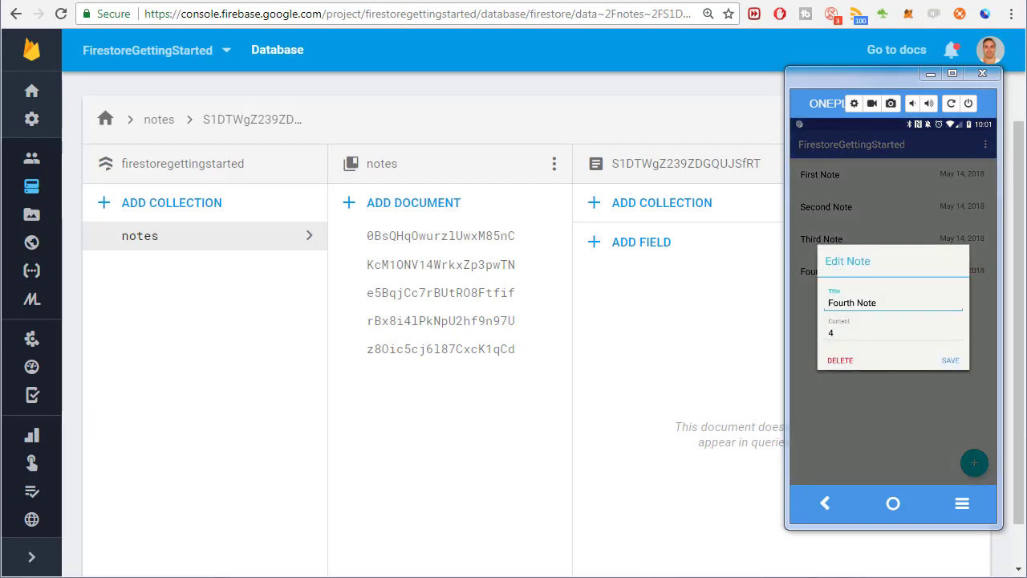
left_click(949, 360)
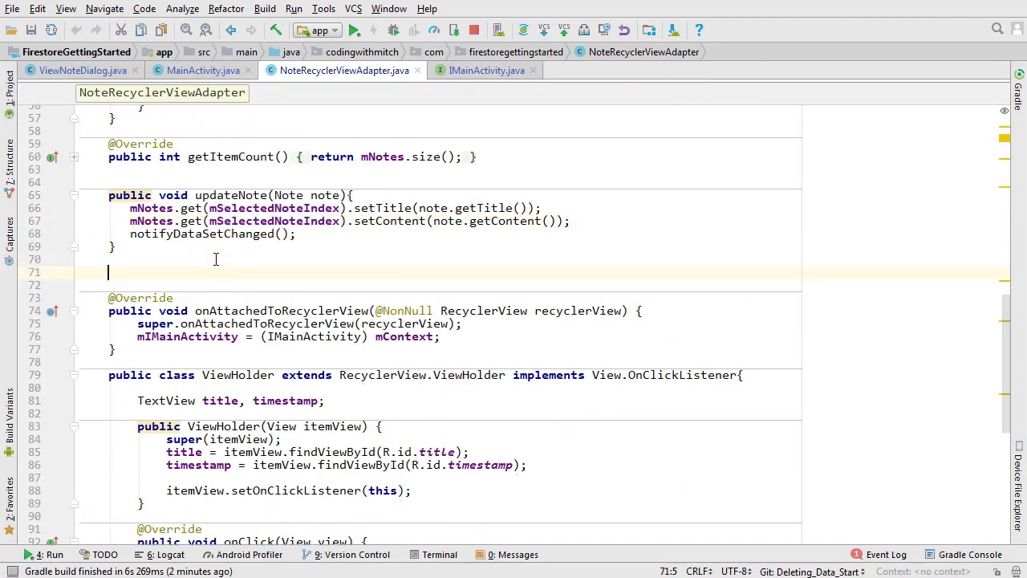
Add public void removeNote(Note note) that removes the note from mNotes and calls notifyDataSetChanged().
type("public void removeNote()")
type("notifyDataSetChanged();")
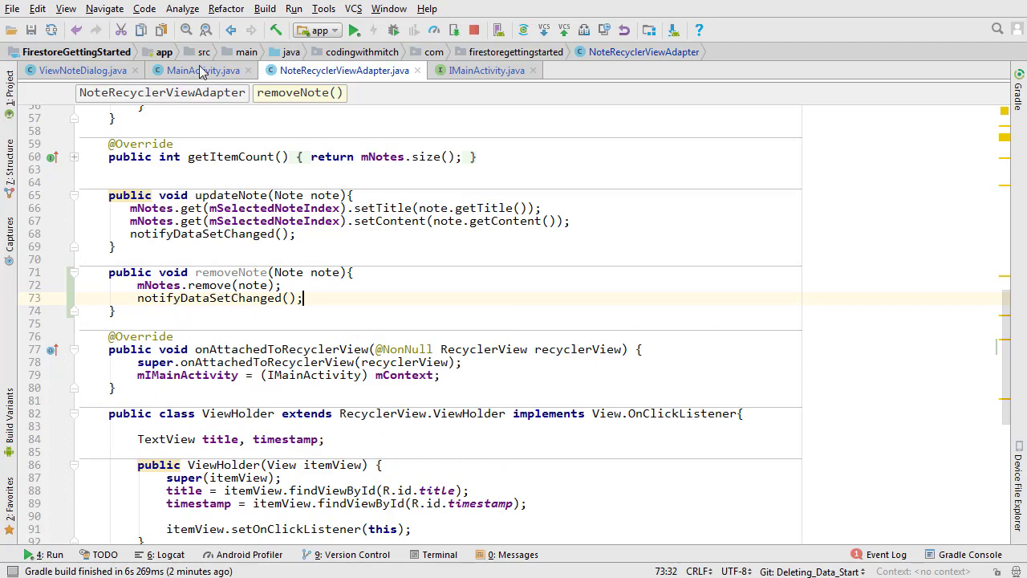
In MainActivity's success branch, add mNoteRecyclerViewAdapter.removeNote(note) after the snackbar.
left_click(202, 71)
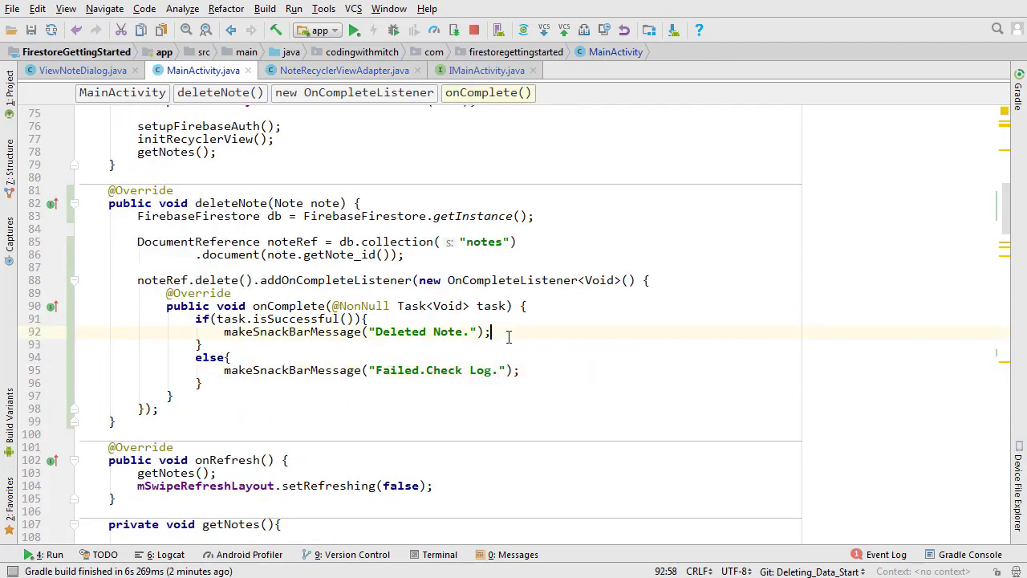
type("mno")
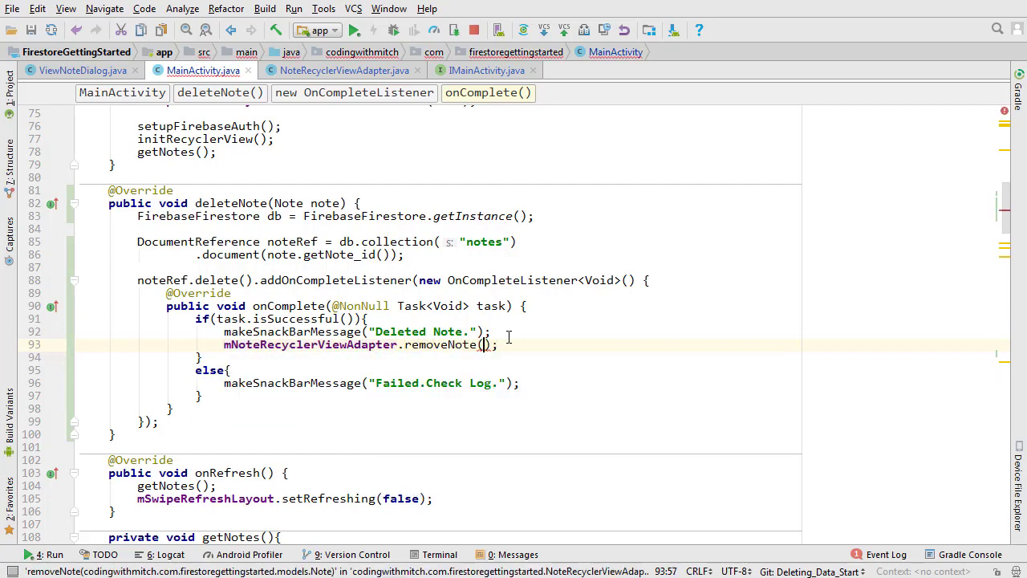
type("note")
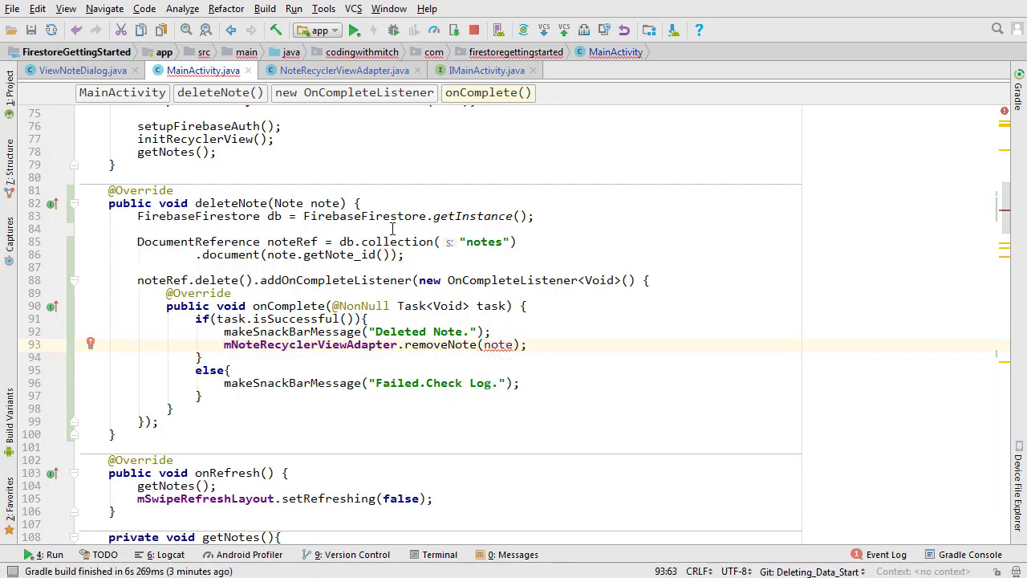